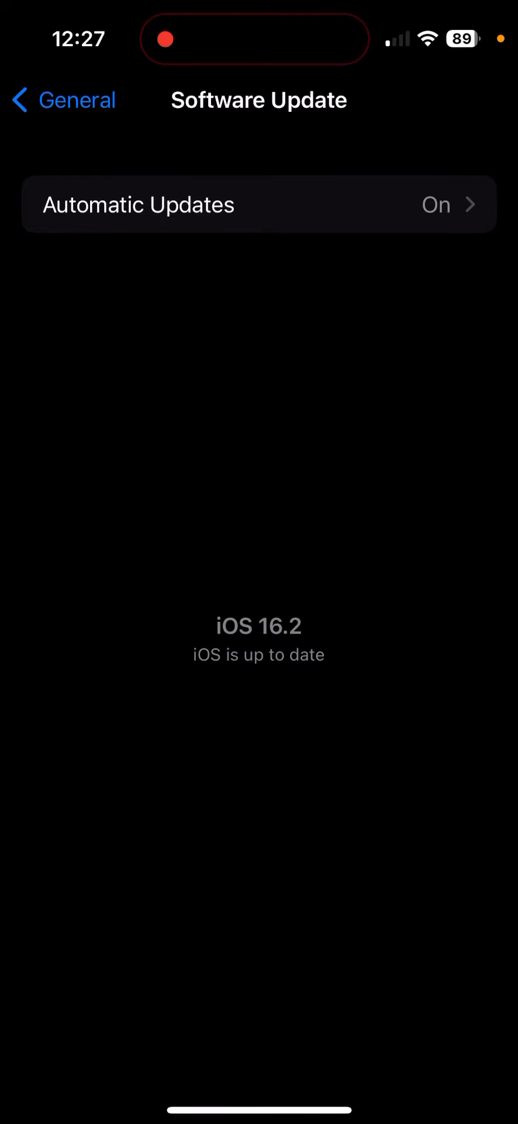
# Leave the iOS 16.2 Software Update screen and go back to the home screen.
pyautogui.press('home')
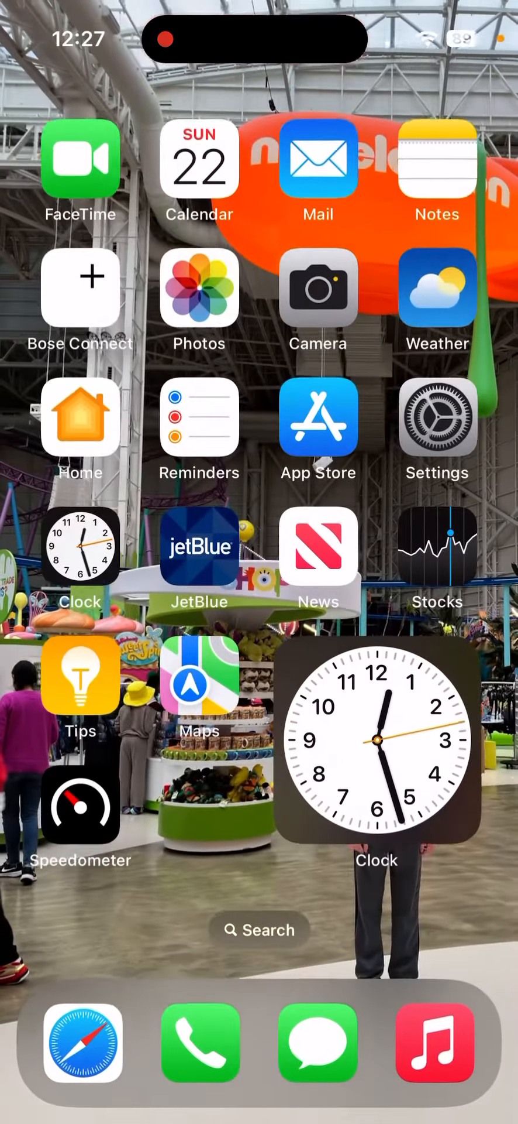
# Open Calendar and scroll the 2023 month view from January through March into April.
pyautogui.click(199, 158)
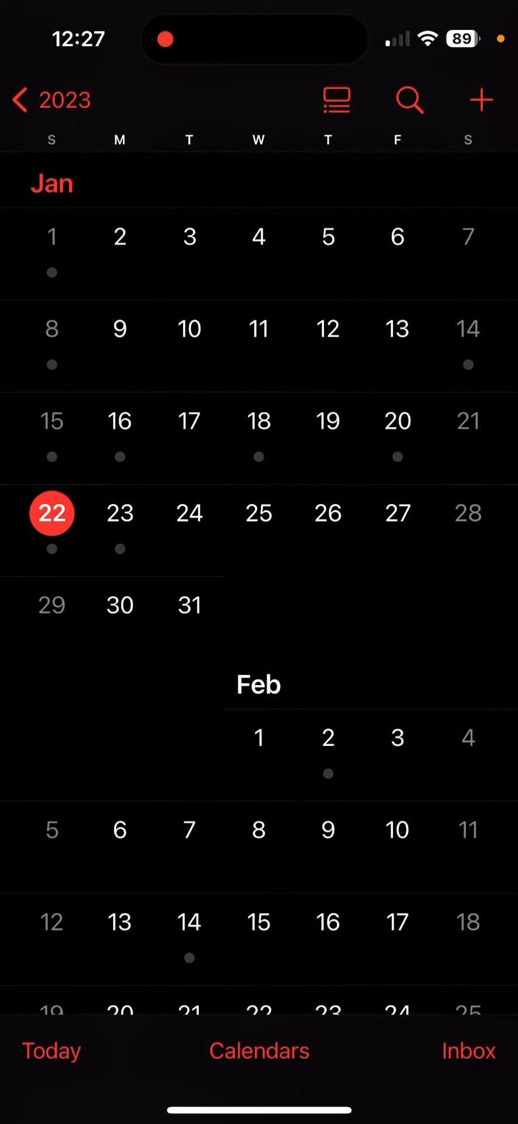
pyautogui.scroll(-3)
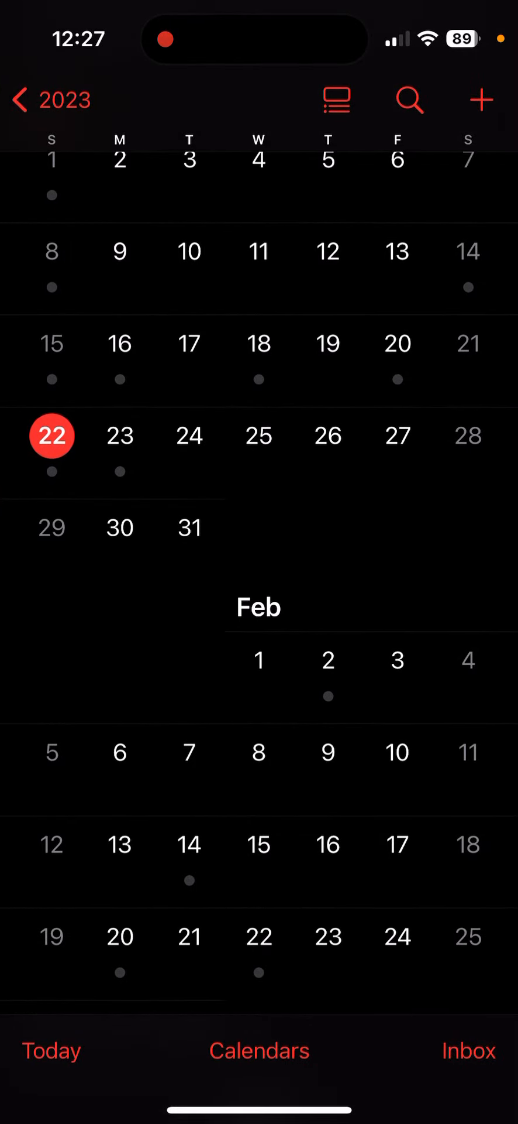
pyautogui.scroll(-3)
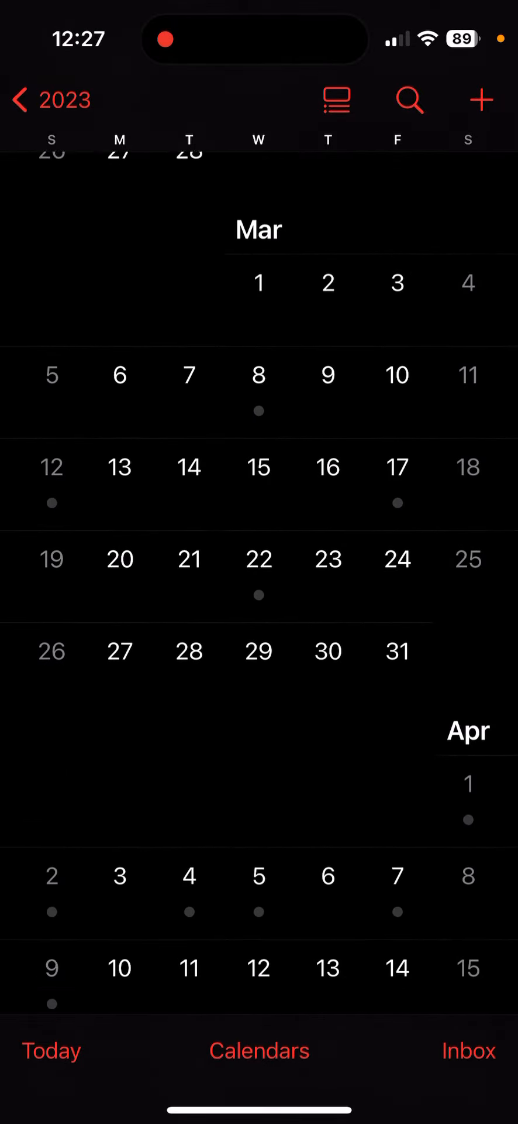
pyautogui.scroll(-3)
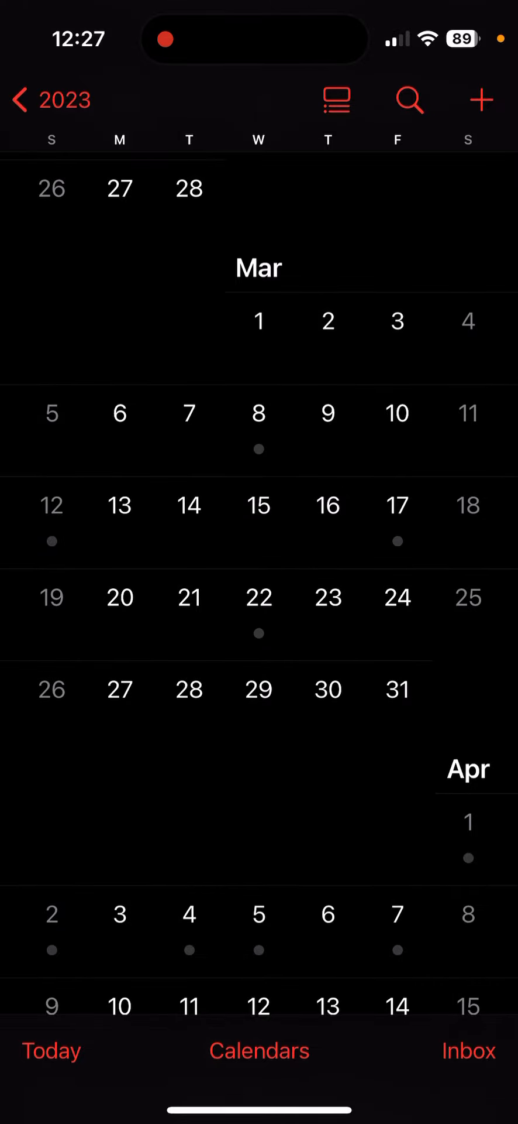
pyautogui.scroll(-3)
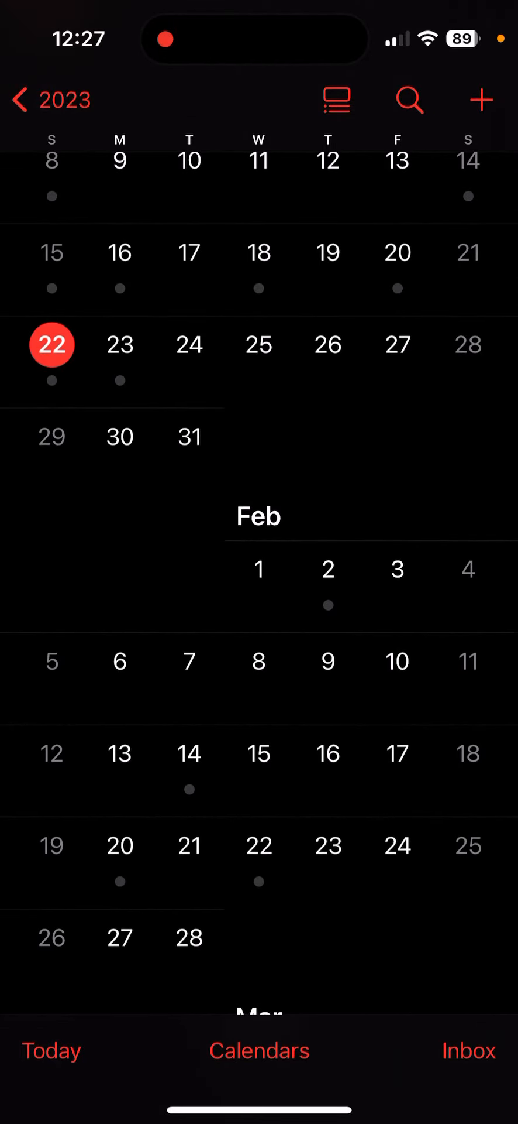
pyautogui.scroll(-3)
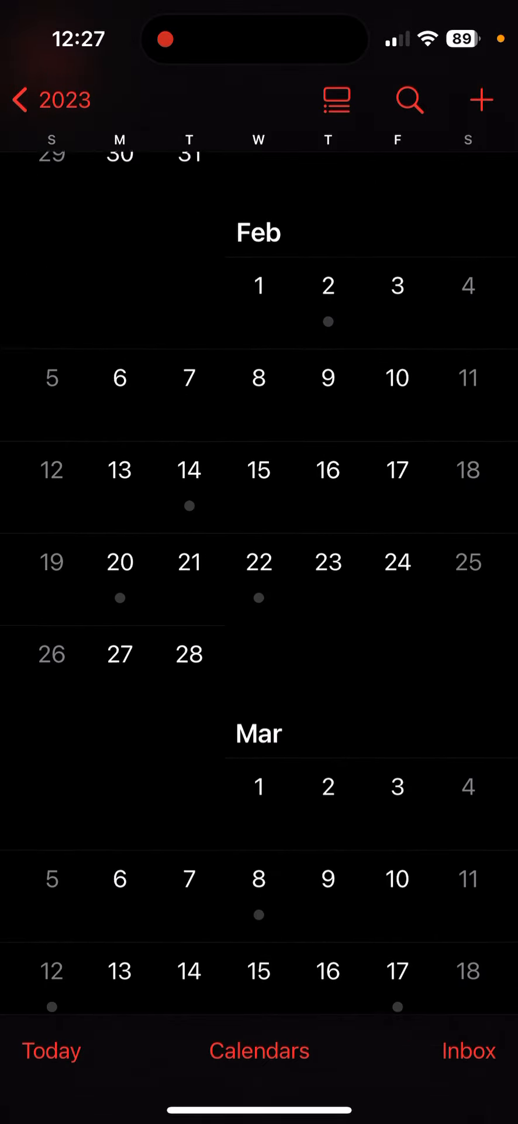
pyautogui.scroll(-3)
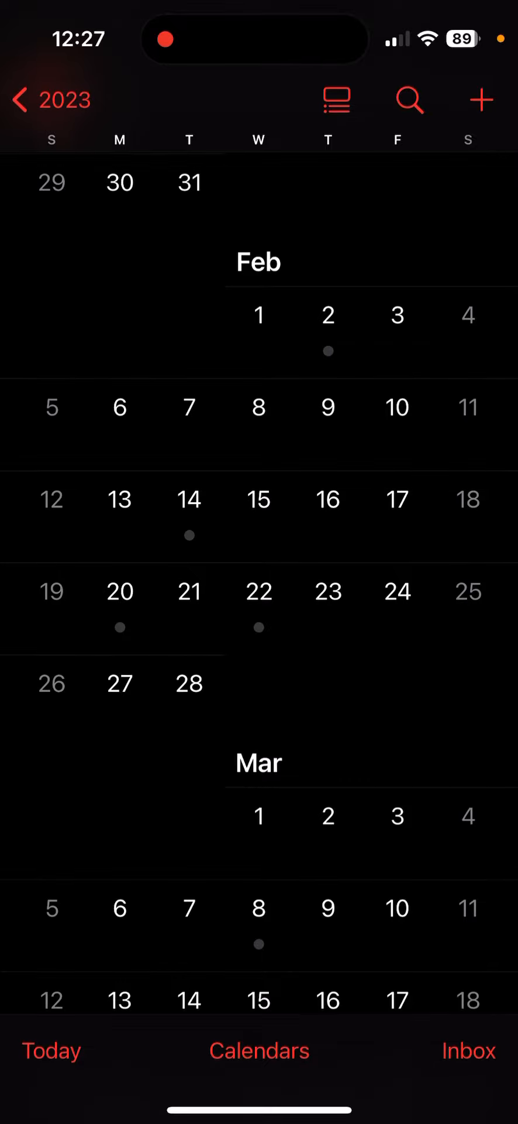
# Scroll through February and March 2023, returning to January with the 22nd highlighted.
pyautogui.scroll(-3)
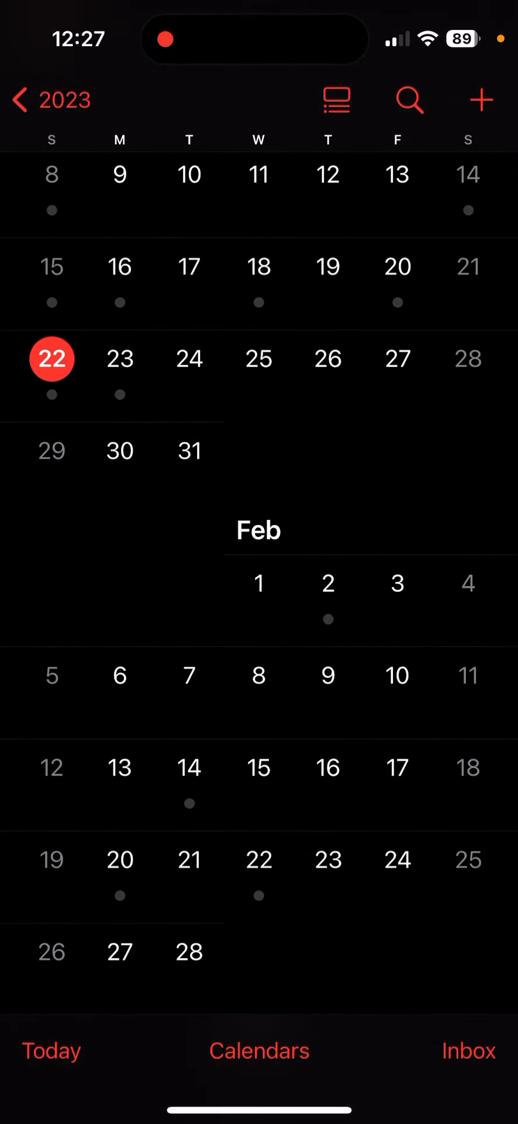
pyautogui.scroll(-3)
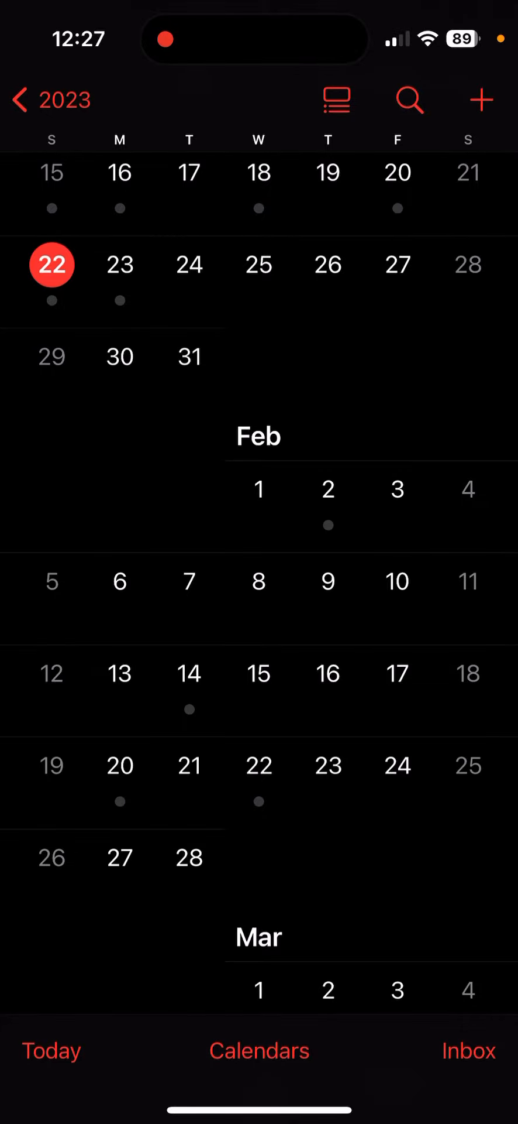
pyautogui.scroll(-3)
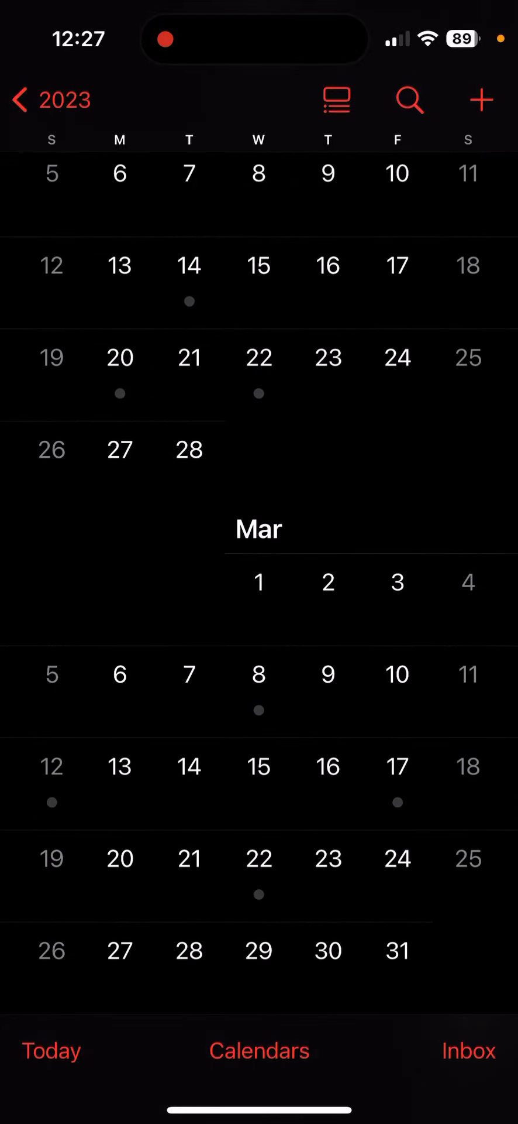
pyautogui.scroll(3)
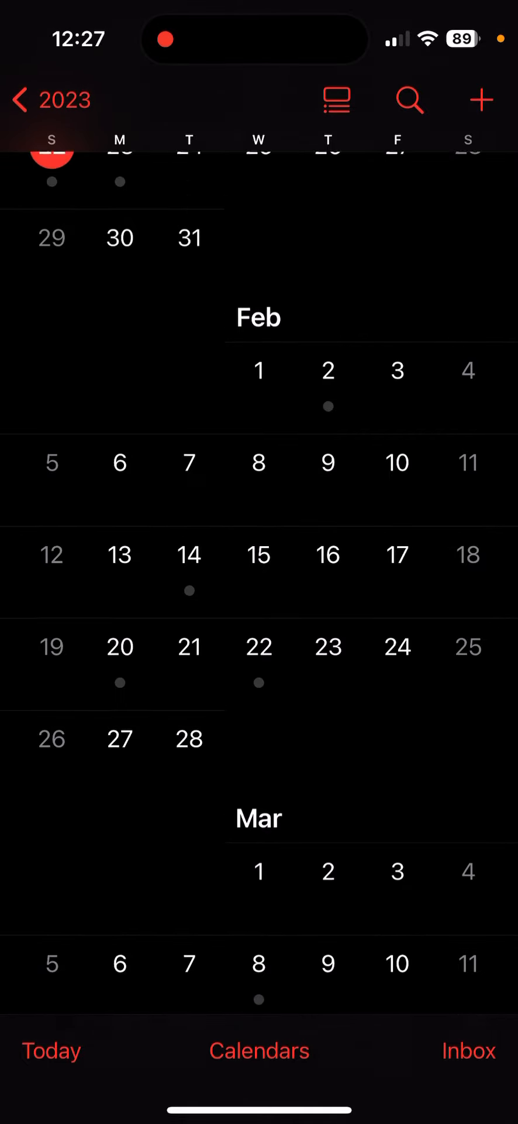
pyautogui.scroll(-3)
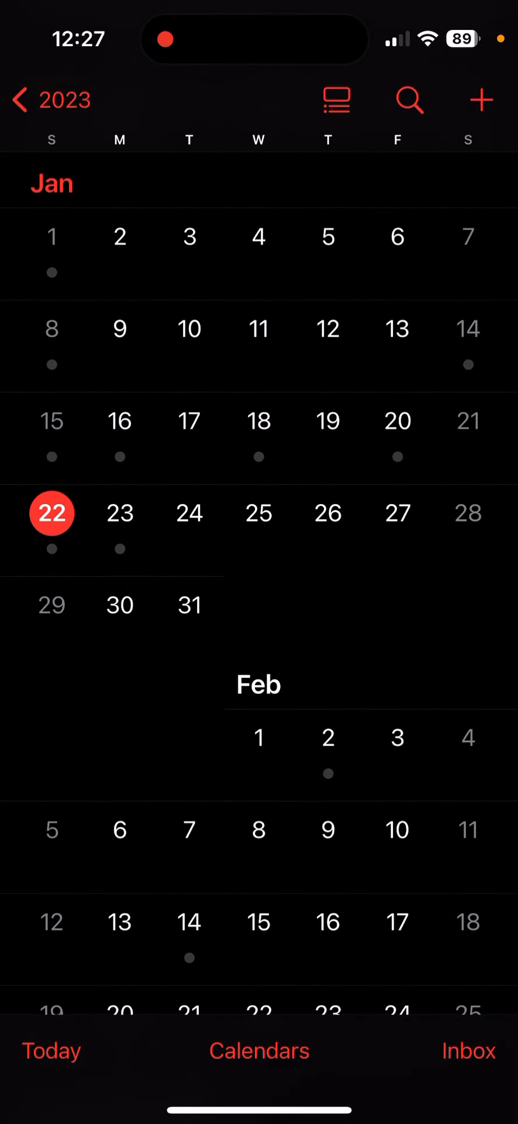